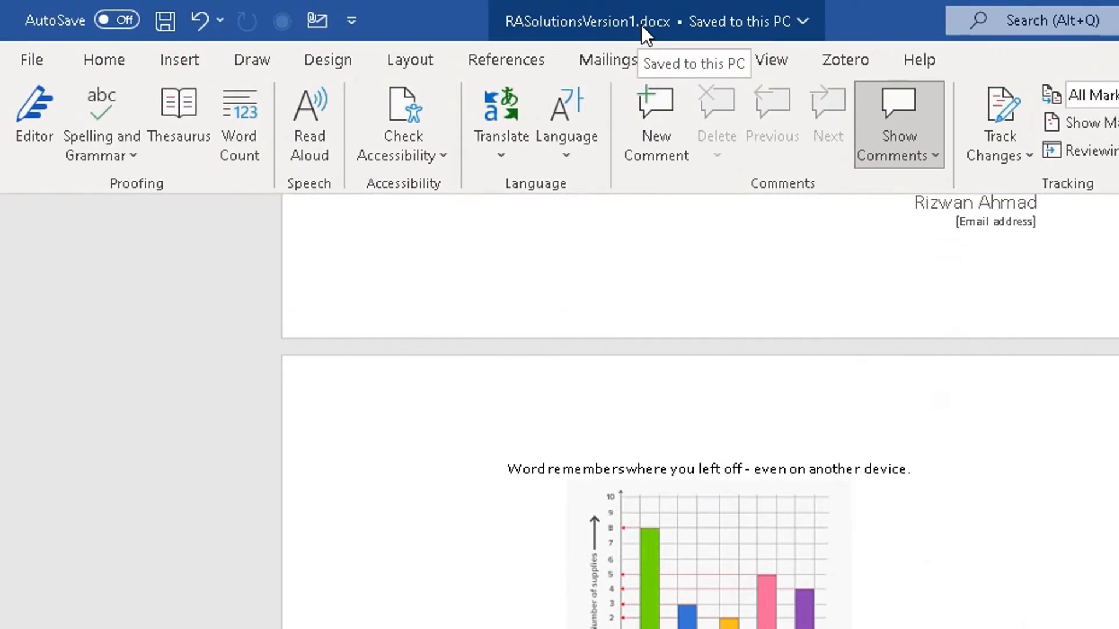
- Place the cursor at the end of the paragraph below Figure 2 to add text
{"action": "left_click", "coordinate": [697, 59]}
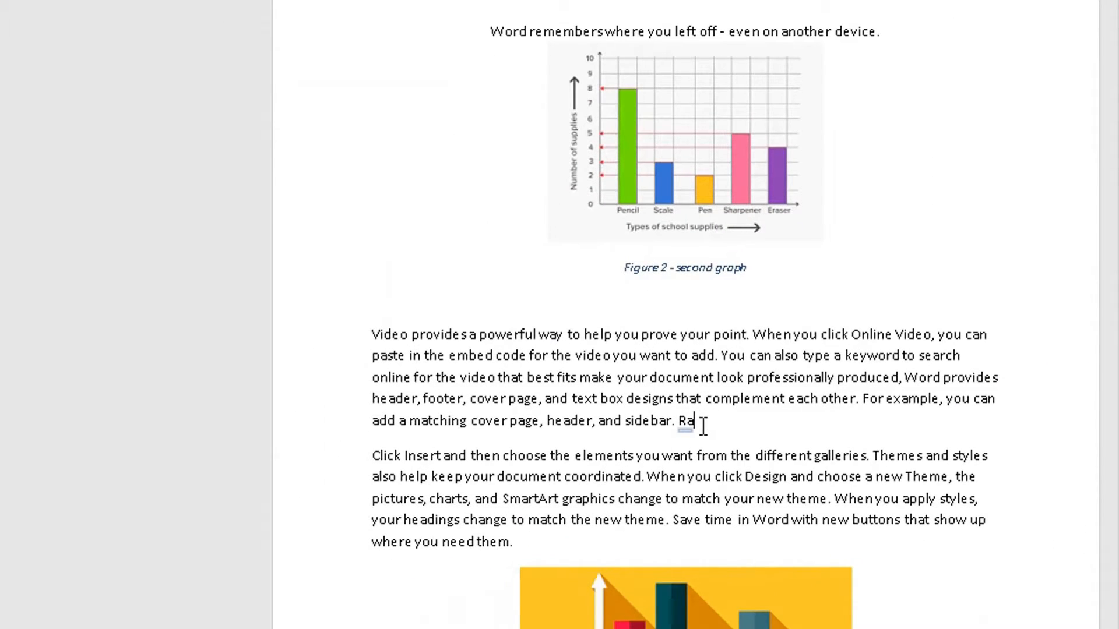
- Finish Rasolutions after Figure 2 and add RASolutions111 to the Section 1 paragraph
{"action": "type", "text": "solutions"}
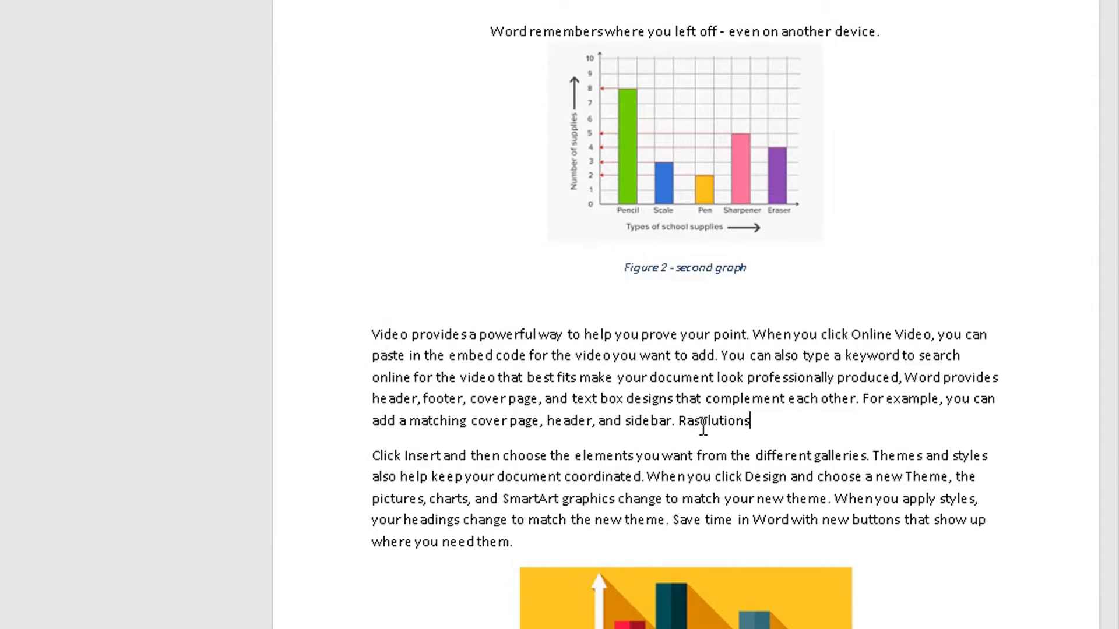
{"action": "scroll", "scroll_direction": "up", "scroll_amount": 3}
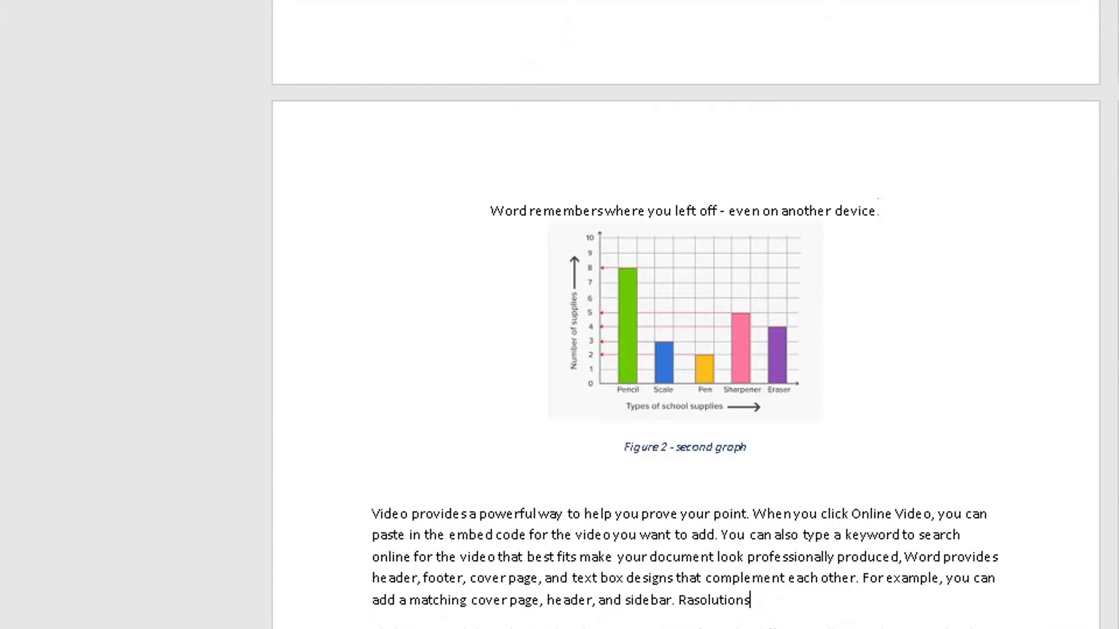
{"action": "scroll", "scroll_direction": "down", "scroll_amount": 3}
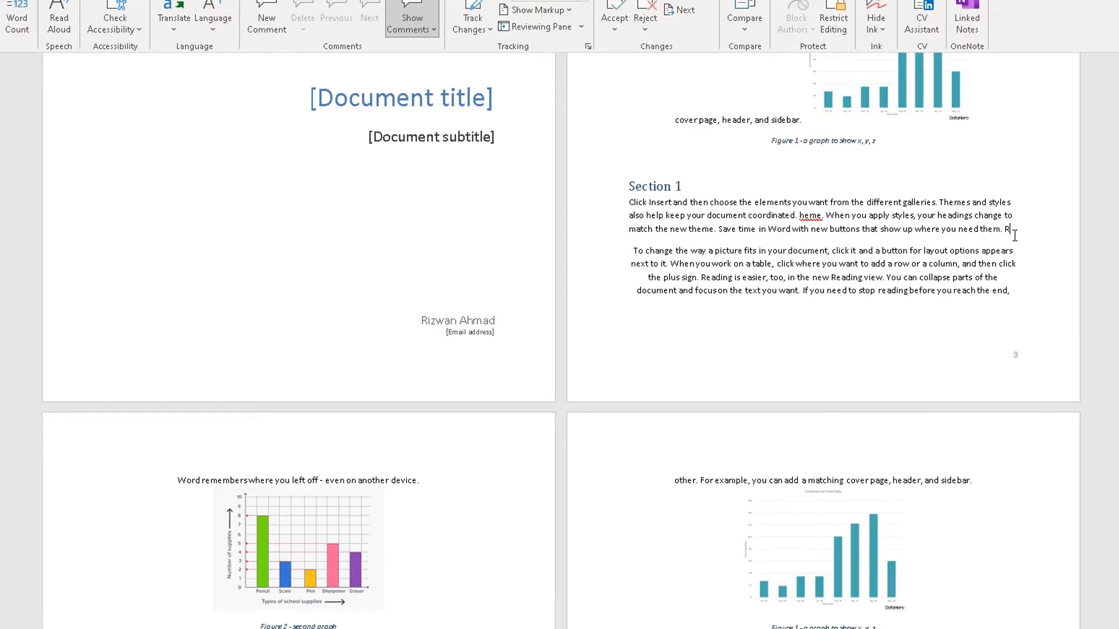
{"action": "type", "text": "ASolutions"}
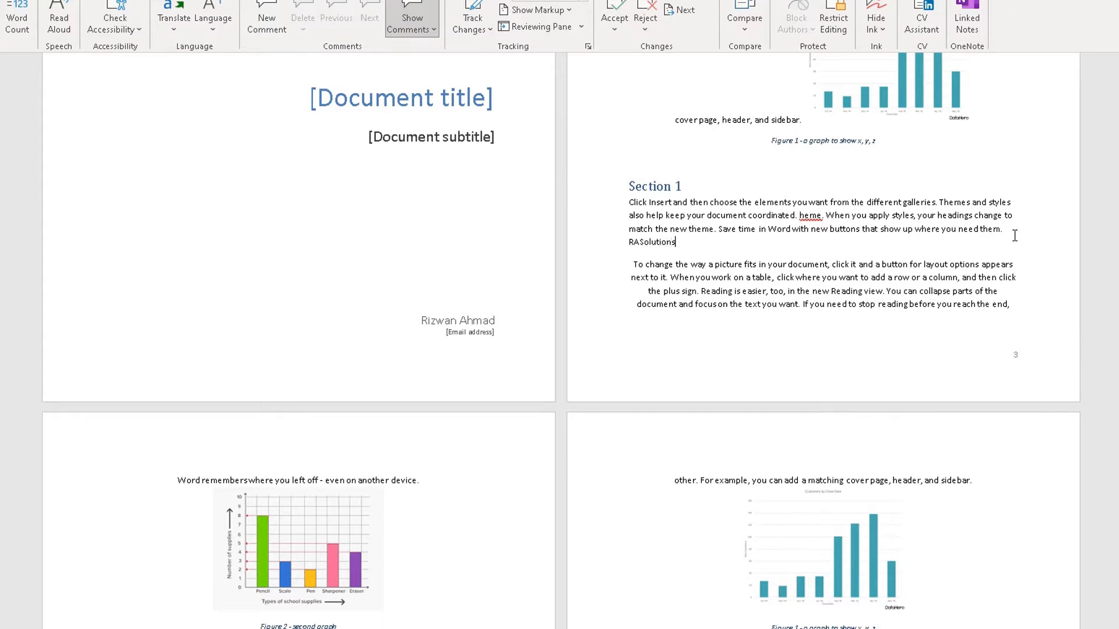
{"action": "type", "text": "111"}
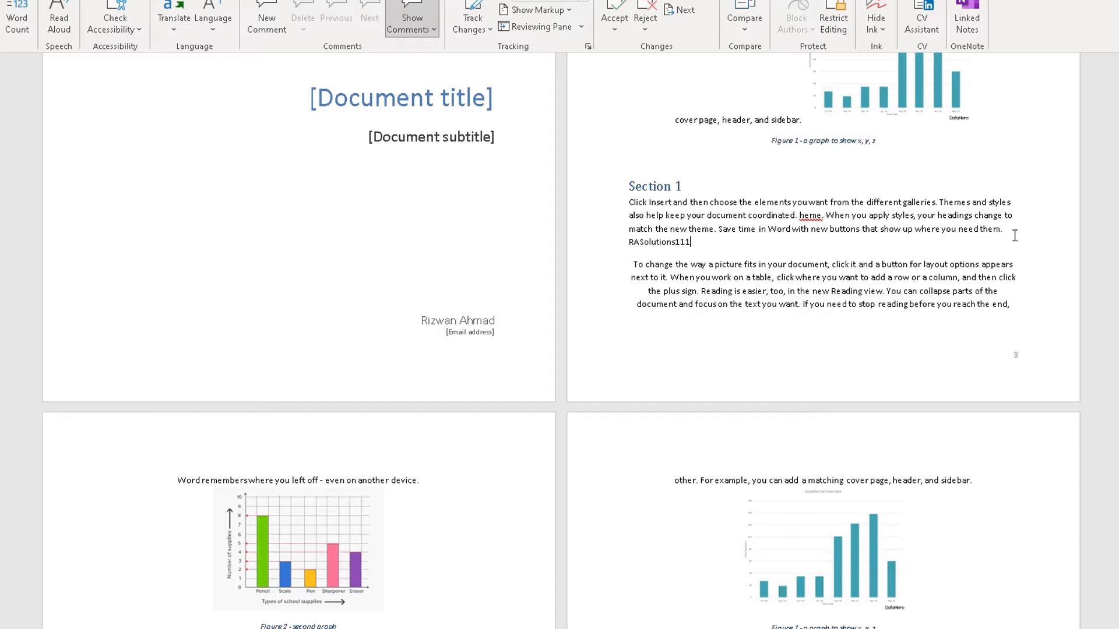
- Add RASolutions222 at the end of the Section 3 paragraph before Figure 3
{"action": "scroll", "scroll_direction": "down", "scroll_amount": 3}
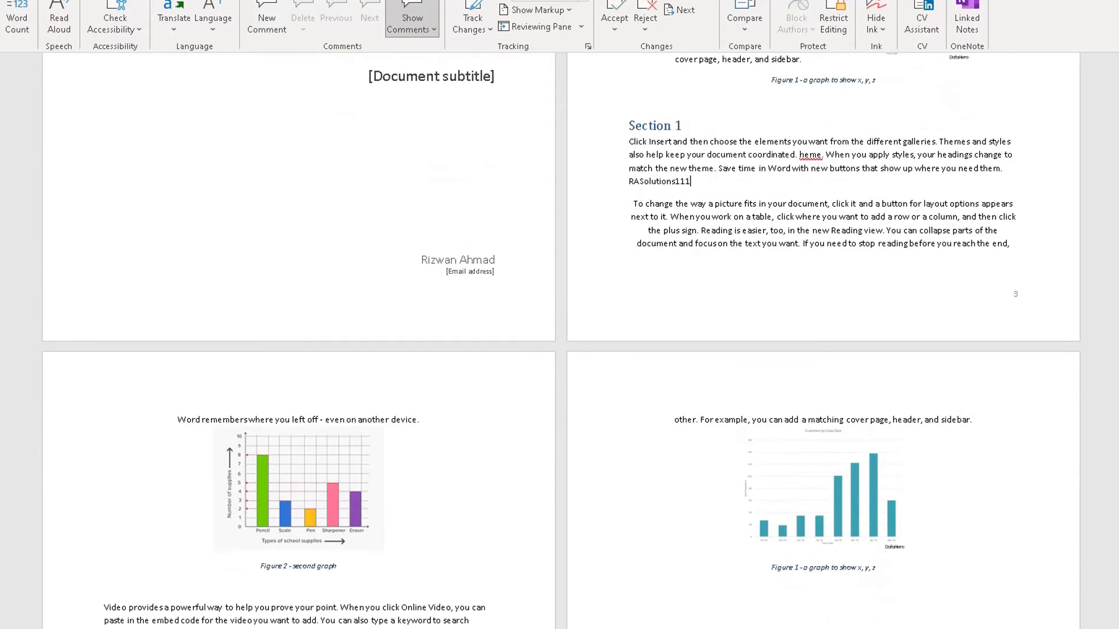
{"action": "scroll", "scroll_direction": "down", "scroll_amount": 3}
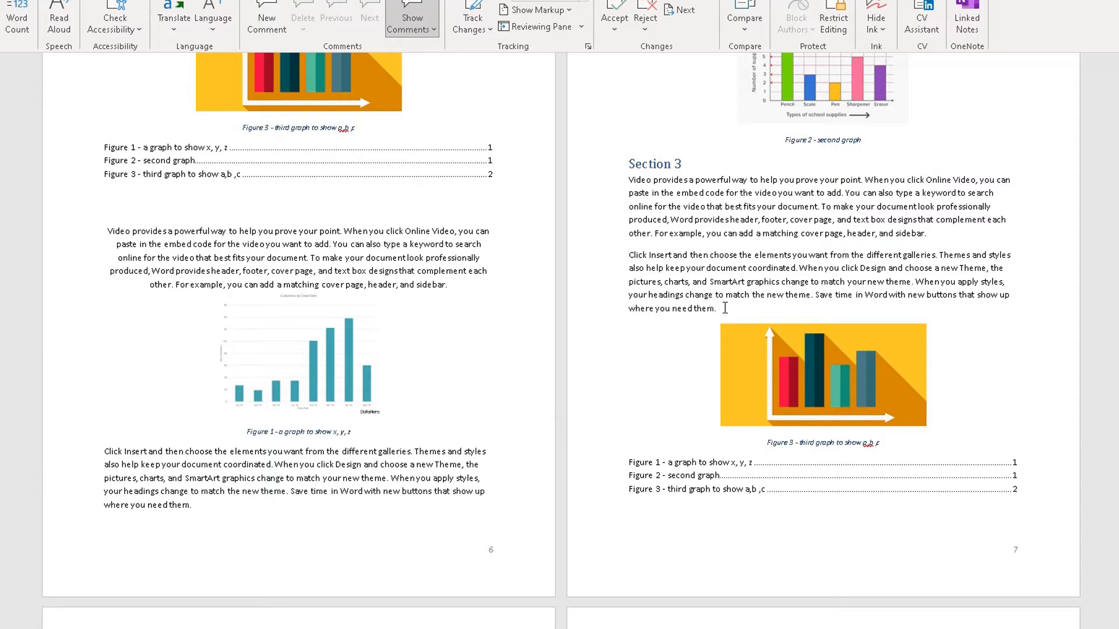
{"action": "type", "text": "RASolutio"}
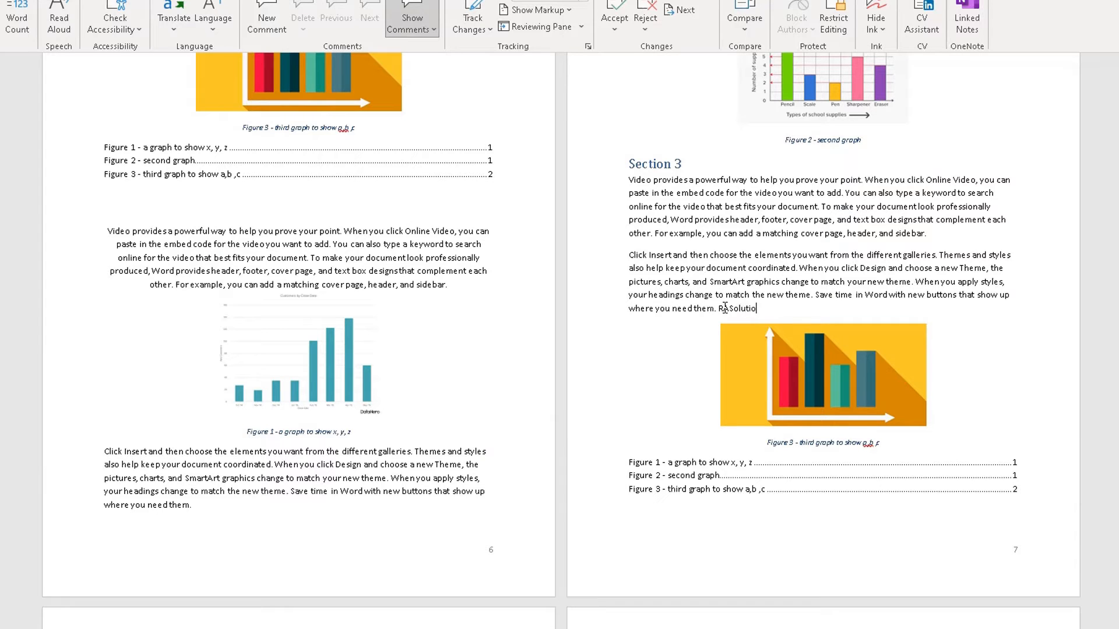
{"action": "type", "text": "ns222"}
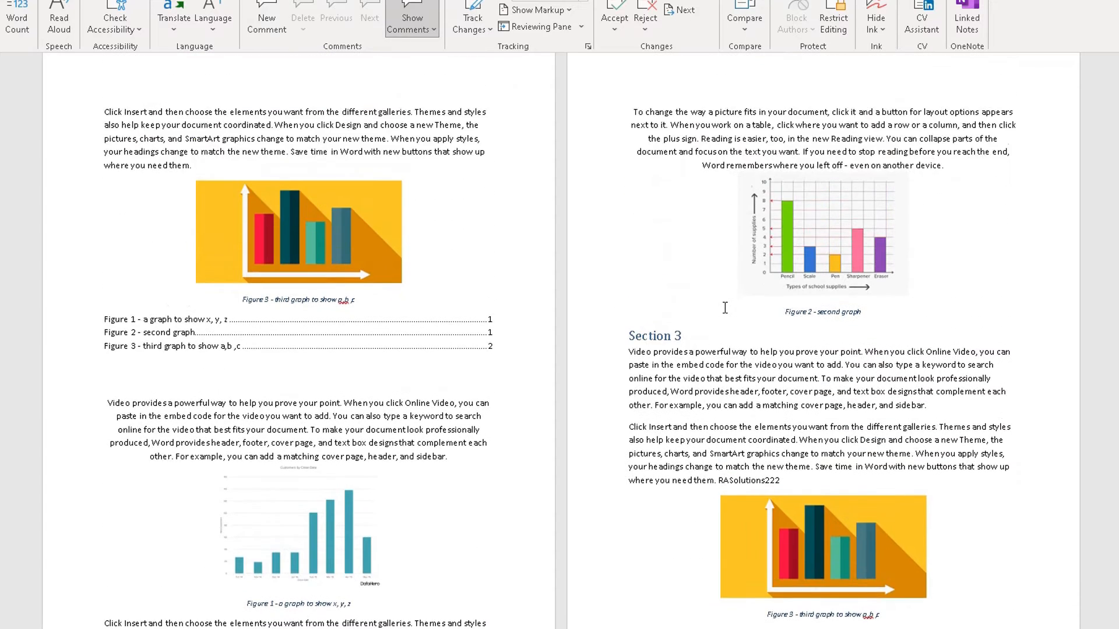
{"action": "scroll", "scroll_direction": "down", "scroll_amount": 3}
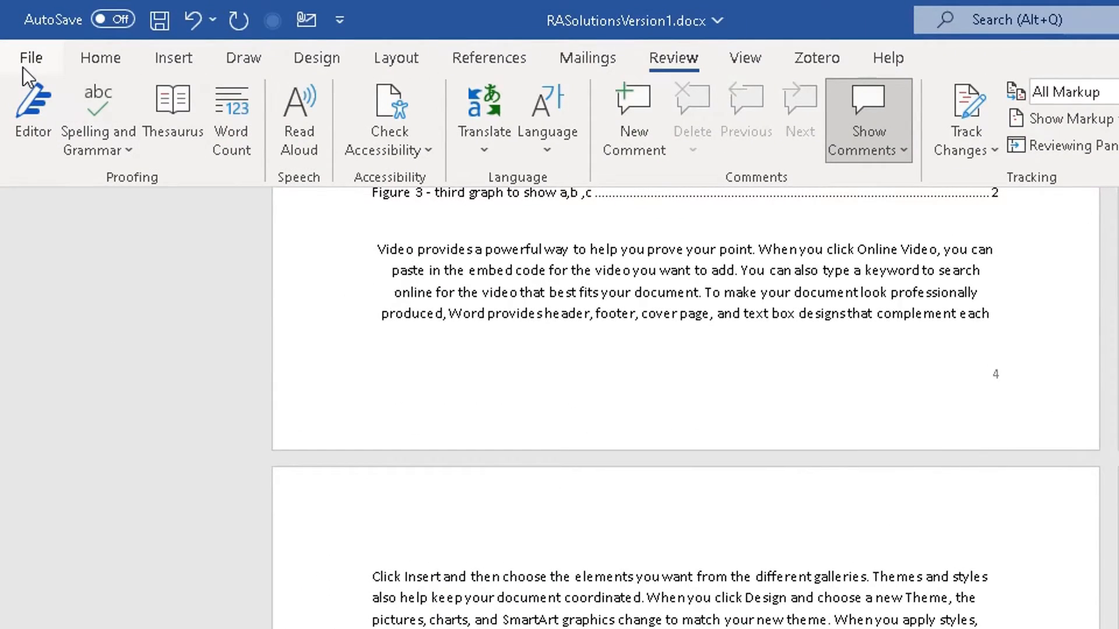
- Save the edited document as a copy named RASolutionsVersion2 in Downloads
{"action": "left_click", "coordinate": [31, 59]}
{"action": "type", "text": "RASolutionsVersion2"}
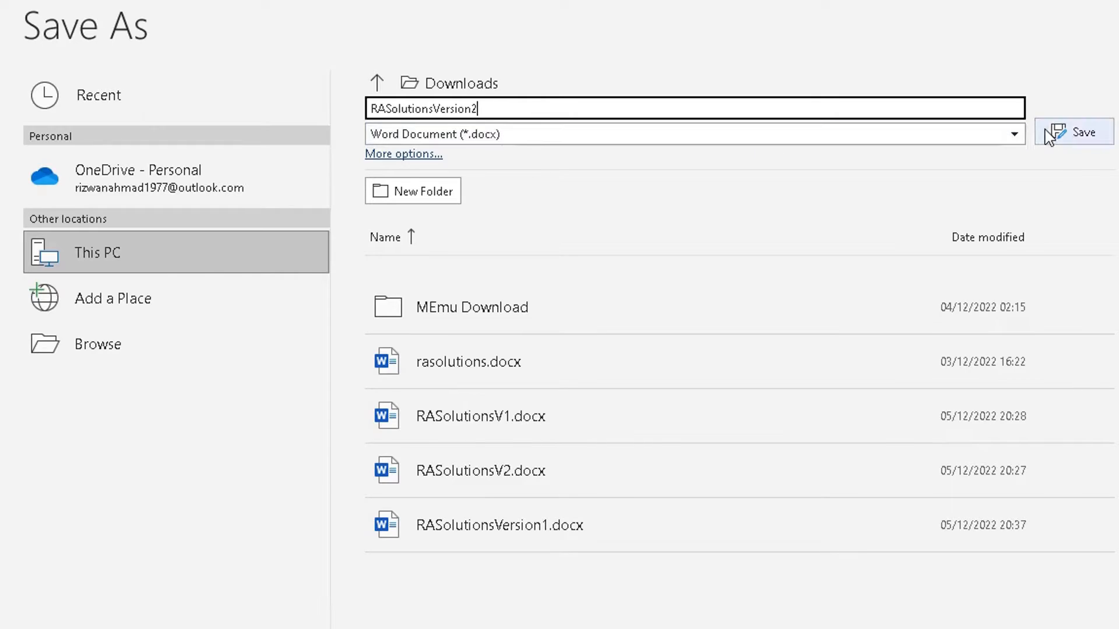
{"action": "left_click", "coordinate": [1079, 132]}
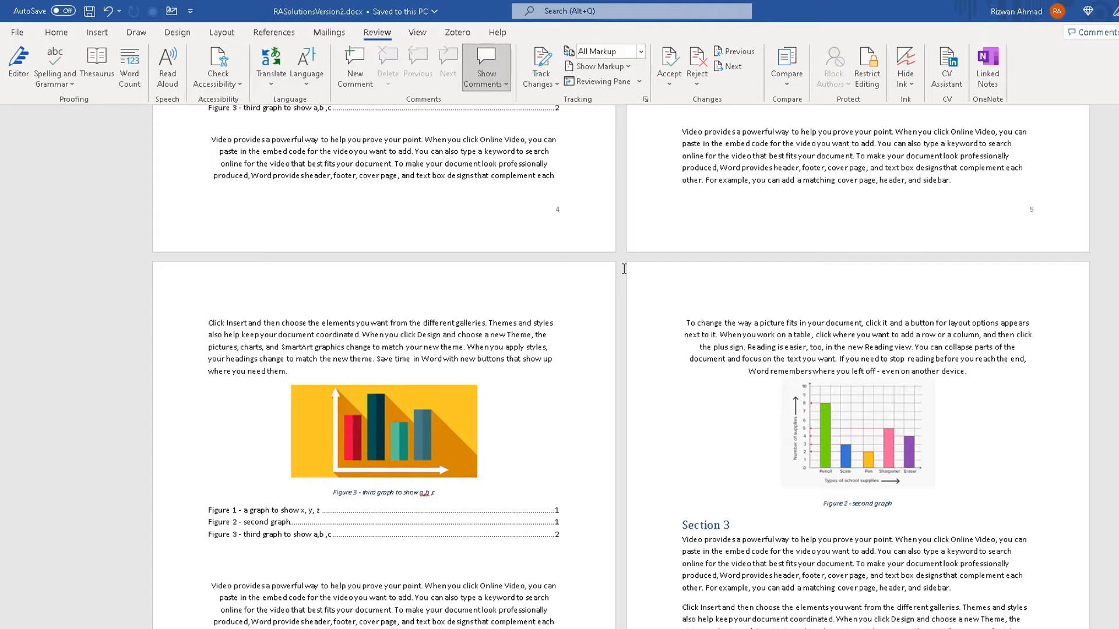
{"action": "mouse_move", "coordinate": [639, 245]}
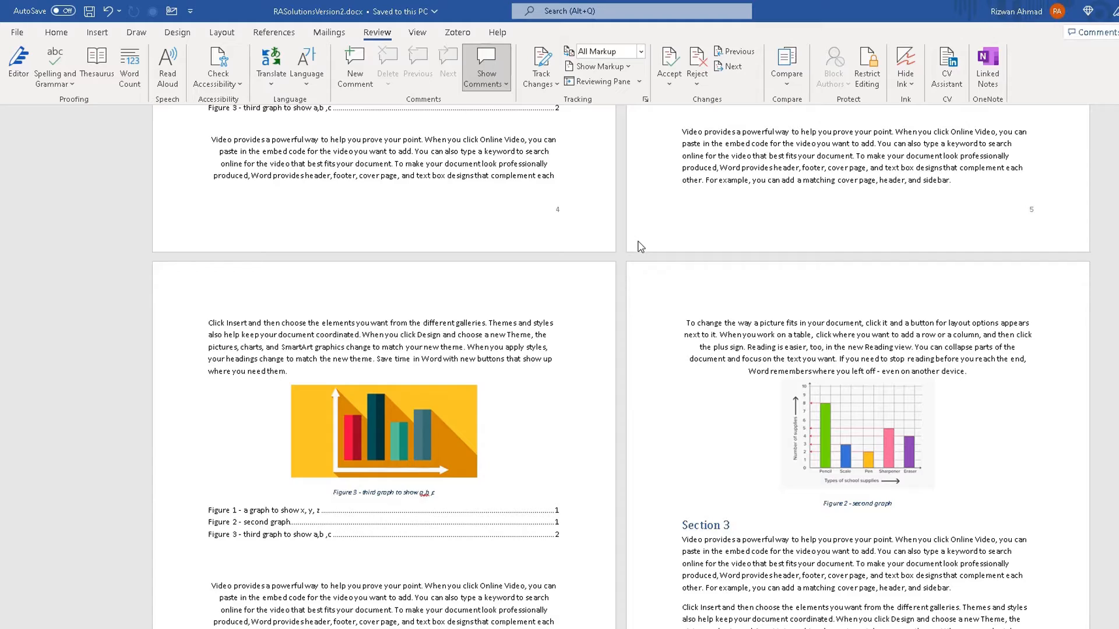
{"action": "mouse_move", "coordinate": [579, 8]}
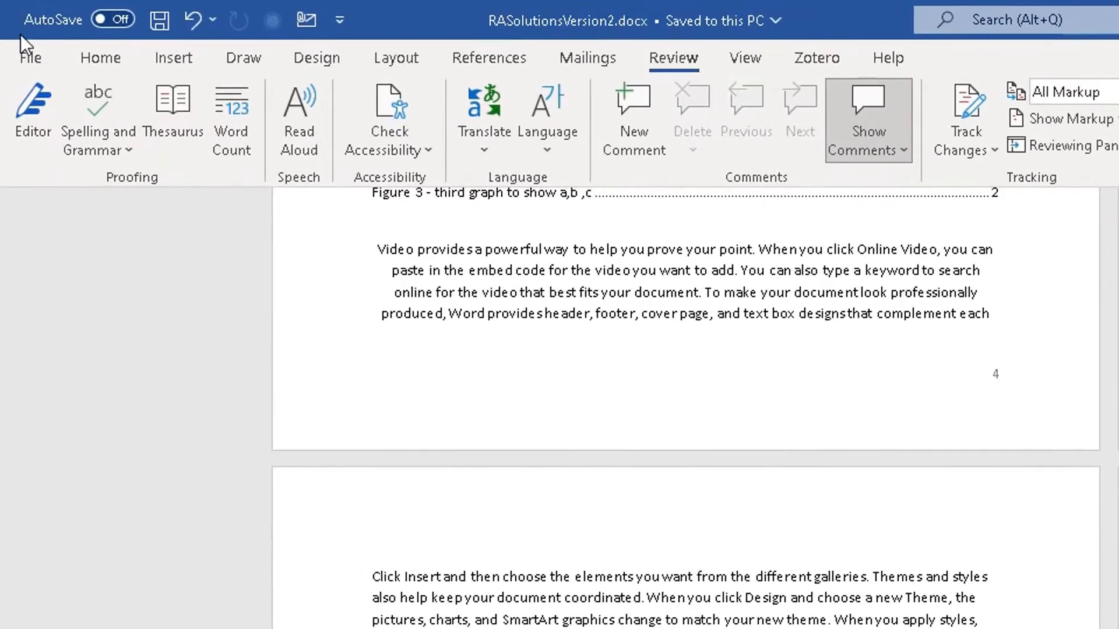
{"action": "mouse_move", "coordinate": [671, 78]}
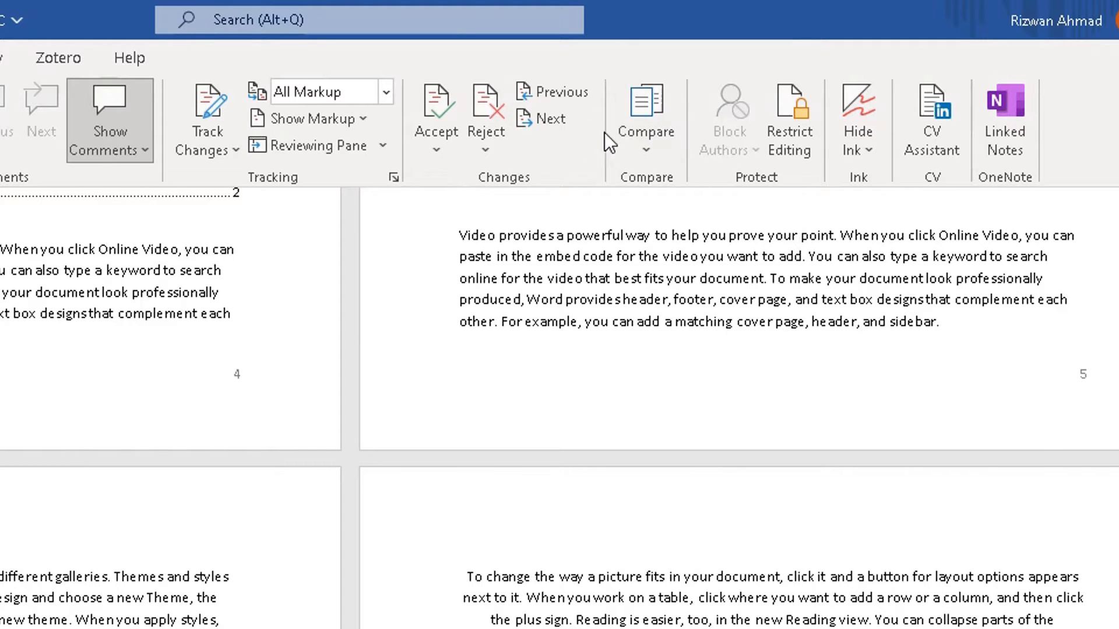
- Launch Compare Documents from the Review ribbon's Compare menu
{"action": "left_click", "coordinate": [644, 118]}
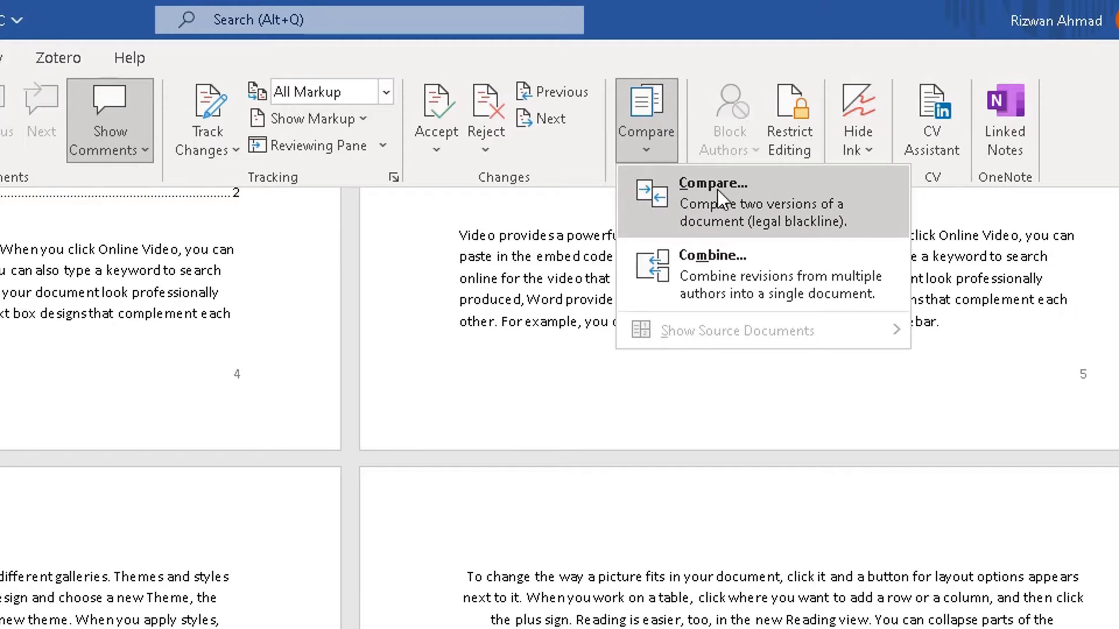
{"action": "mouse_move", "coordinate": [703, 214]}
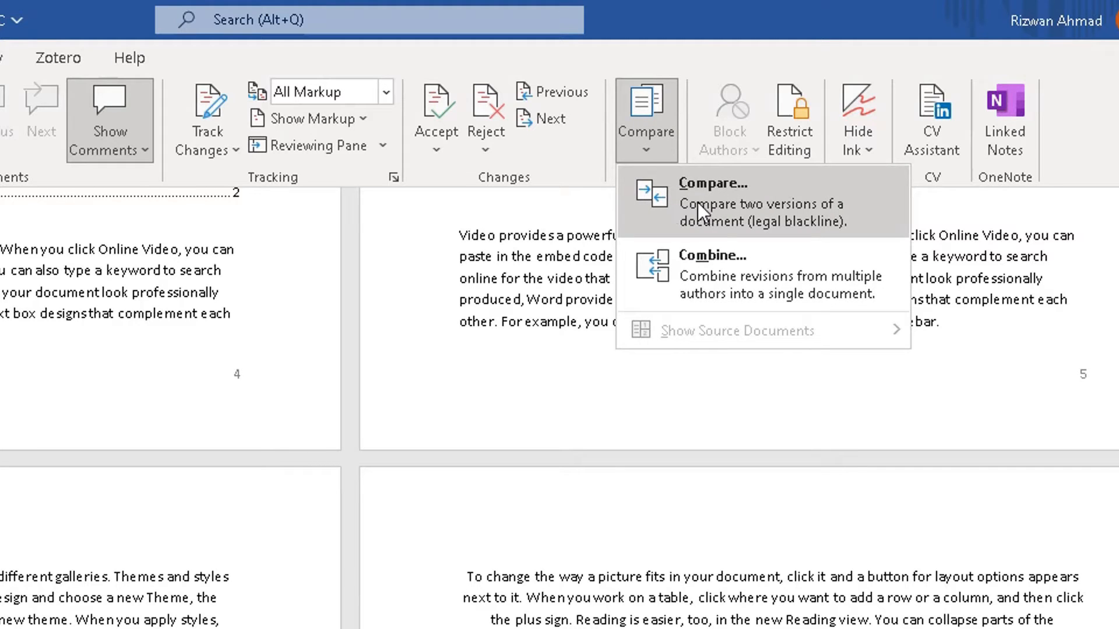
{"action": "mouse_move", "coordinate": [706, 218]}
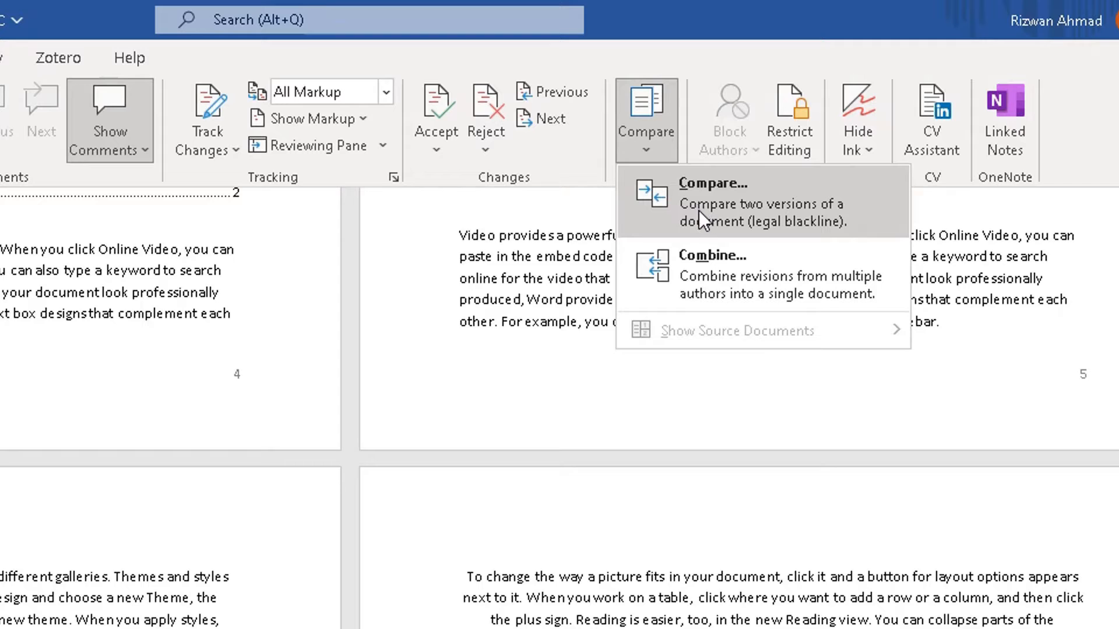
{"action": "mouse_move", "coordinate": [732, 231]}
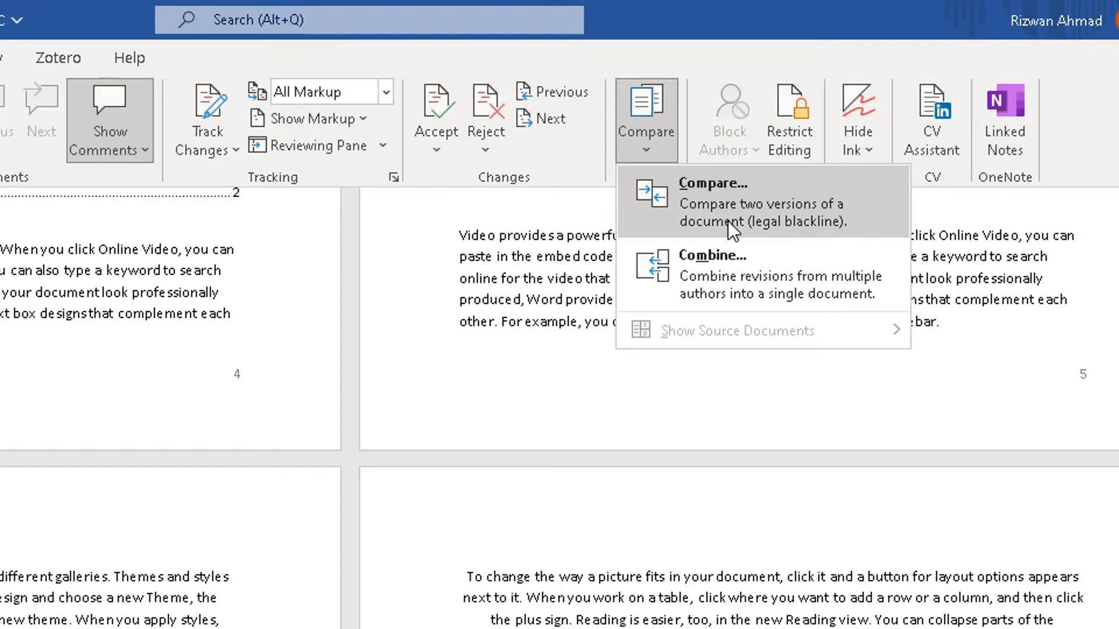
{"action": "mouse_move", "coordinate": [735, 211]}
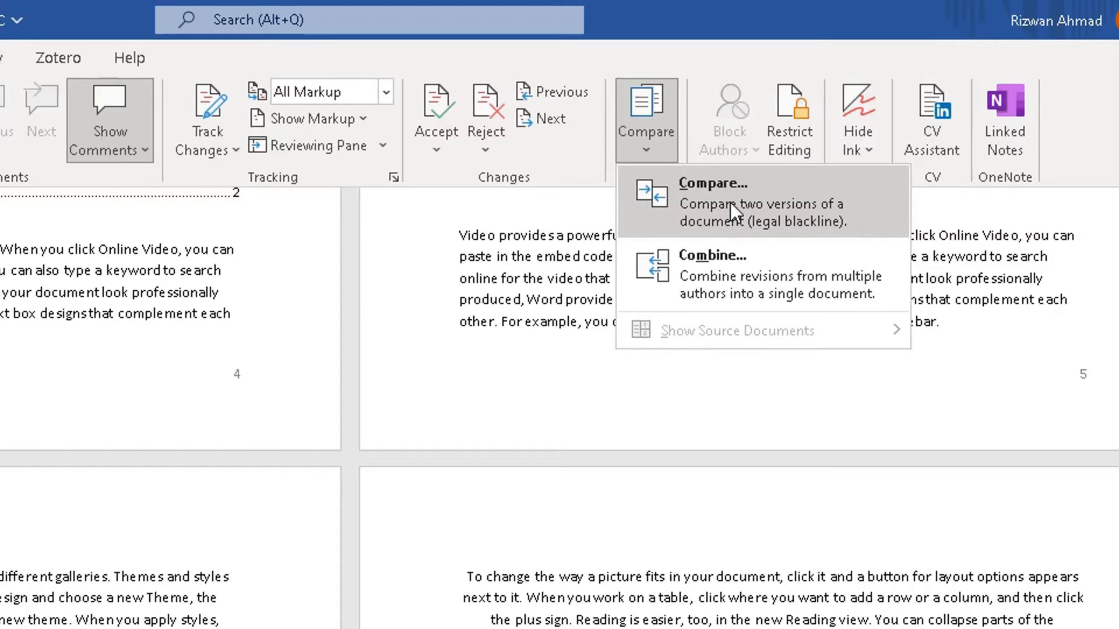
{"action": "left_click", "coordinate": [709, 201]}
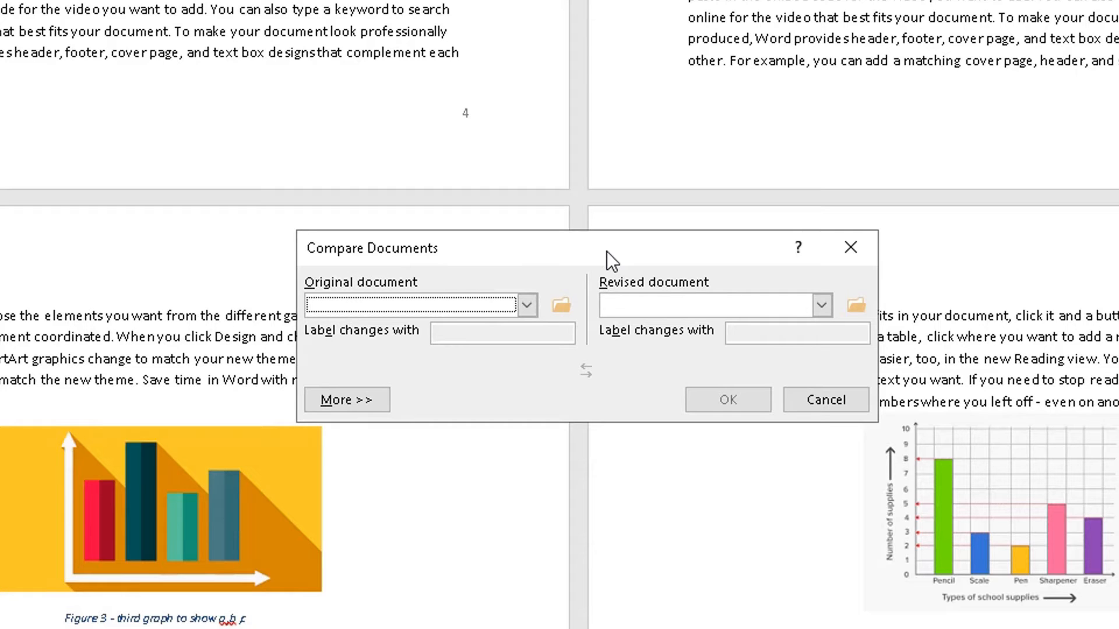
{"action": "mouse_move", "coordinate": [596, 286]}
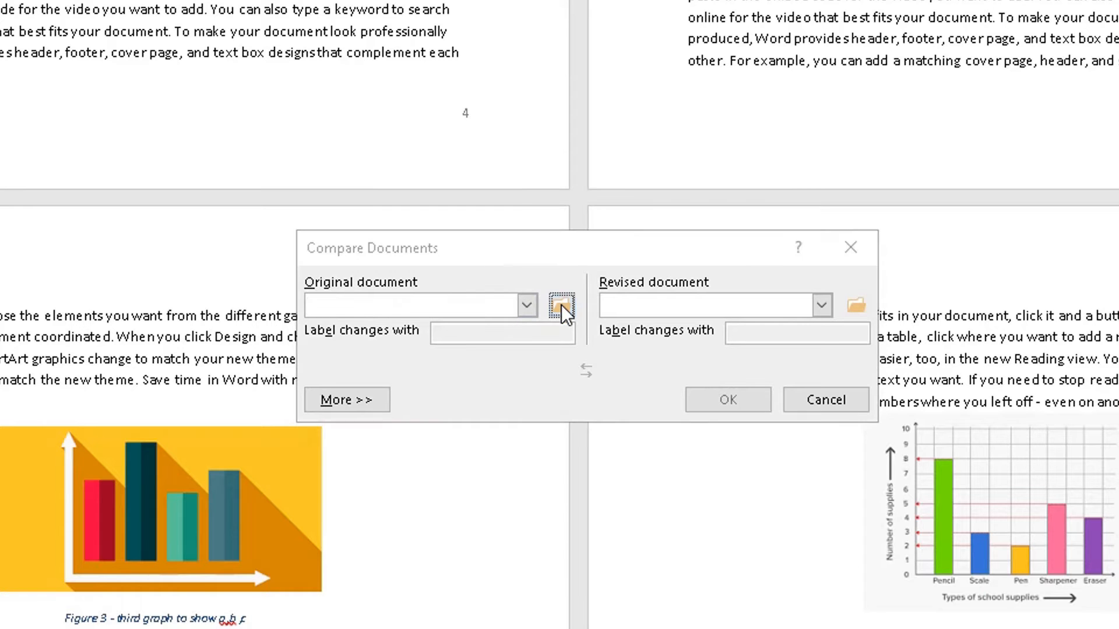
- Choose RASolutionsVersion1.docx as original and RASolutionsVersion2.docx as revised
{"action": "left_click", "coordinate": [560, 305]}
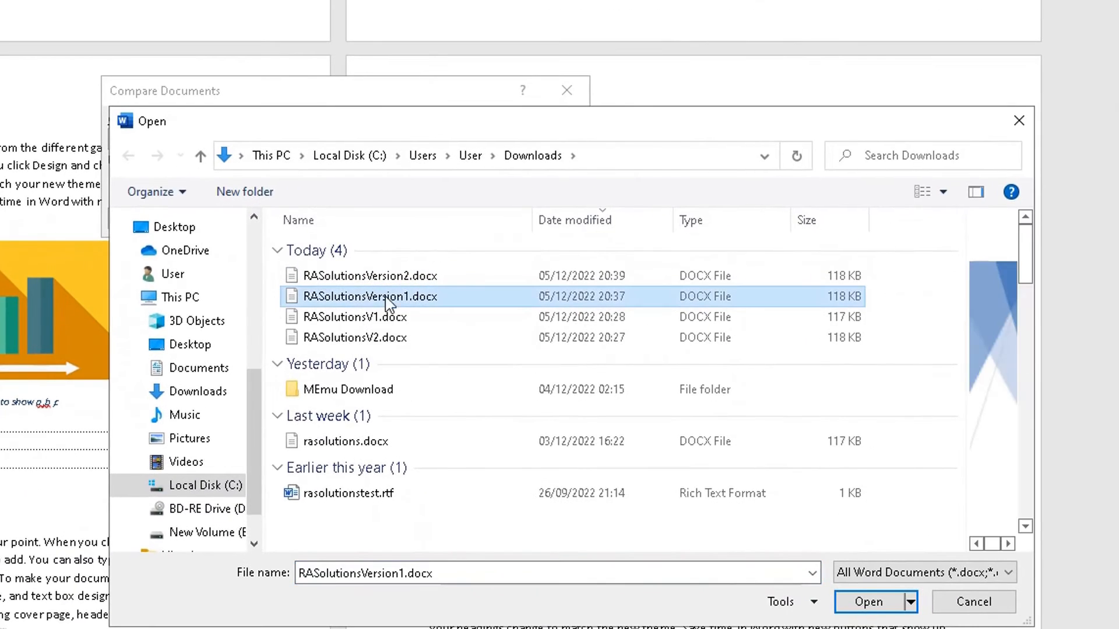
{"action": "left_click", "coordinate": [867, 601]}
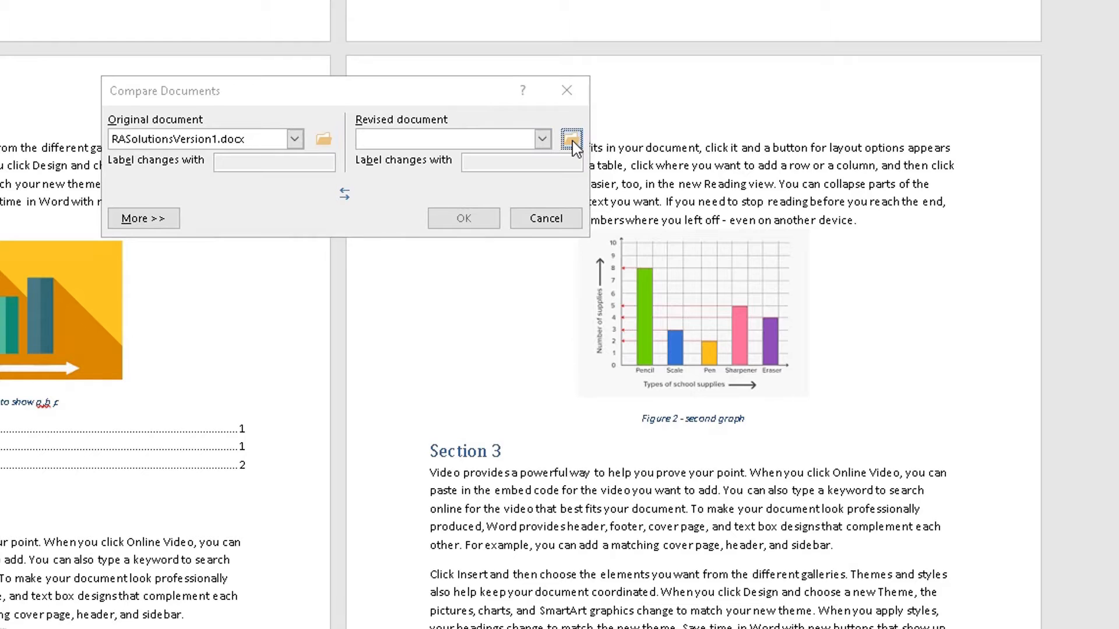
{"action": "left_click", "coordinate": [571, 139]}
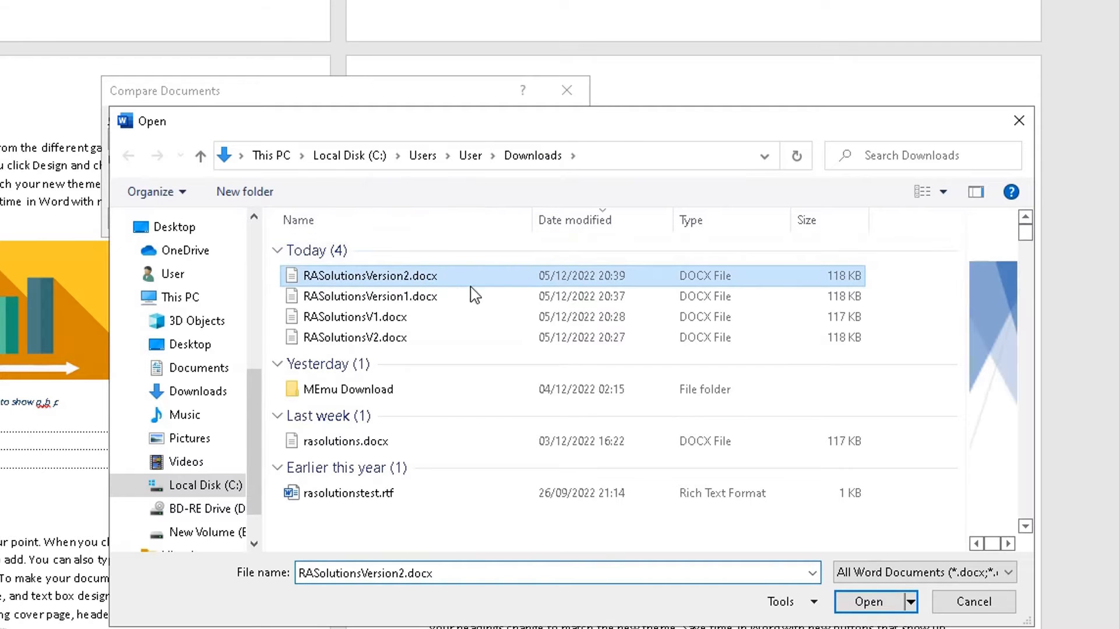
{"action": "left_click", "coordinate": [867, 602]}
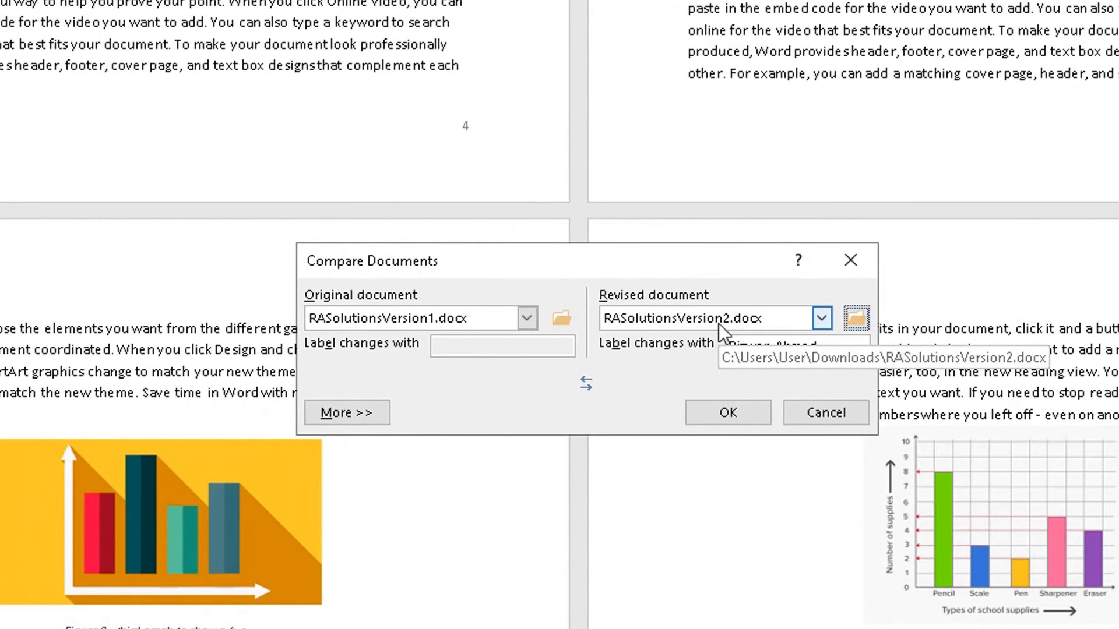
- Label changes with Rizwan Ahmad and run the comparison
{"action": "type", "text": "Rizwan Ahmad"}
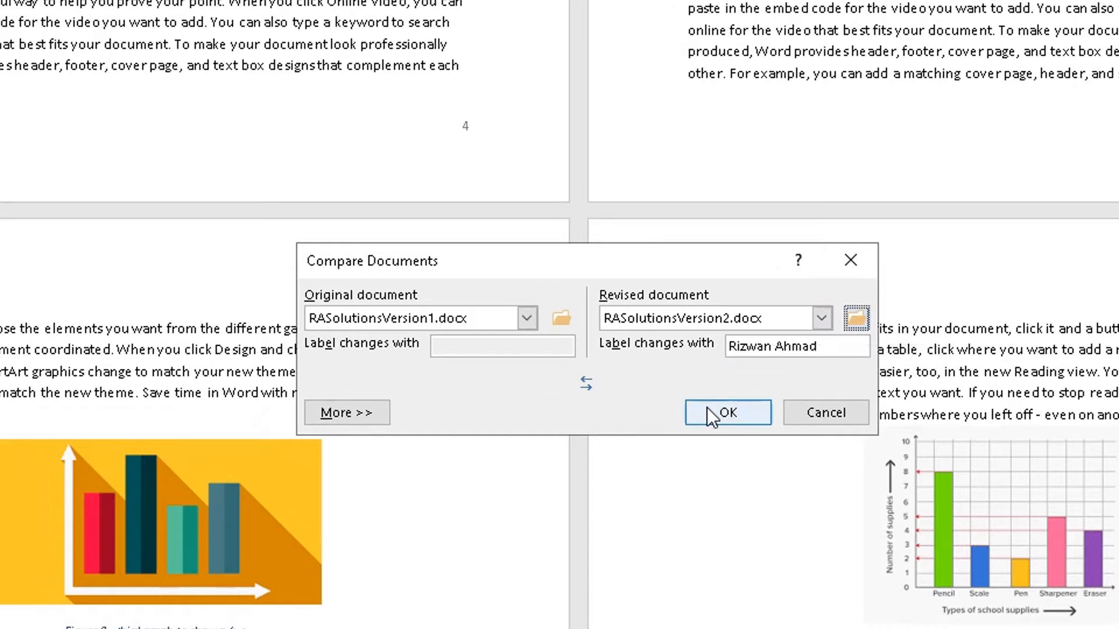
{"action": "left_click", "coordinate": [726, 413]}
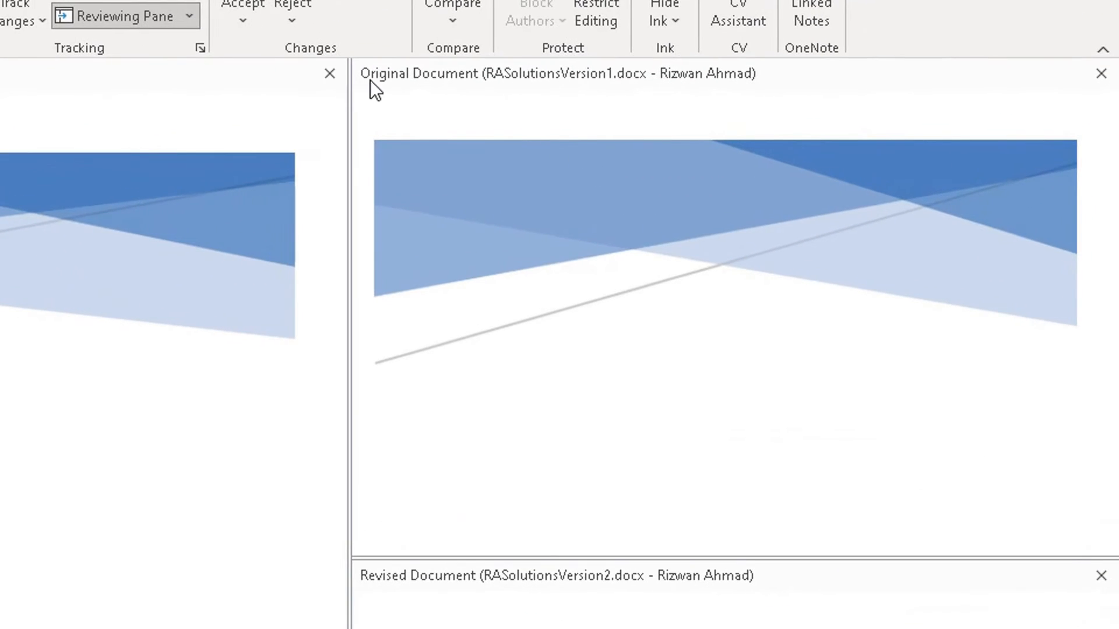
{"action": "mouse_move", "coordinate": [460, 97]}
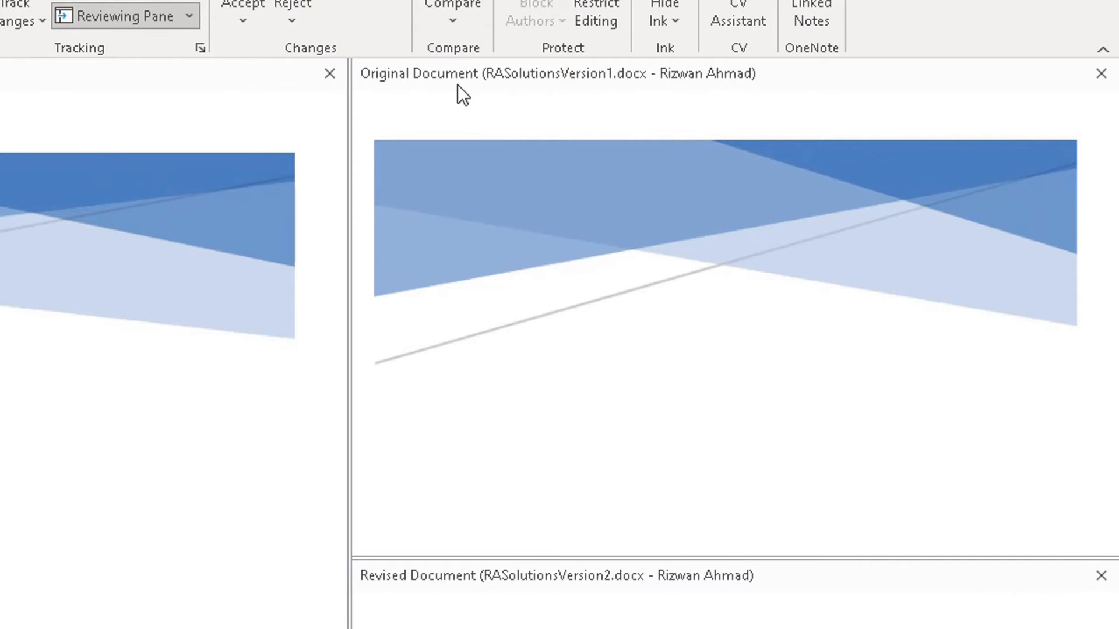
{"action": "mouse_move", "coordinate": [540, 84]}
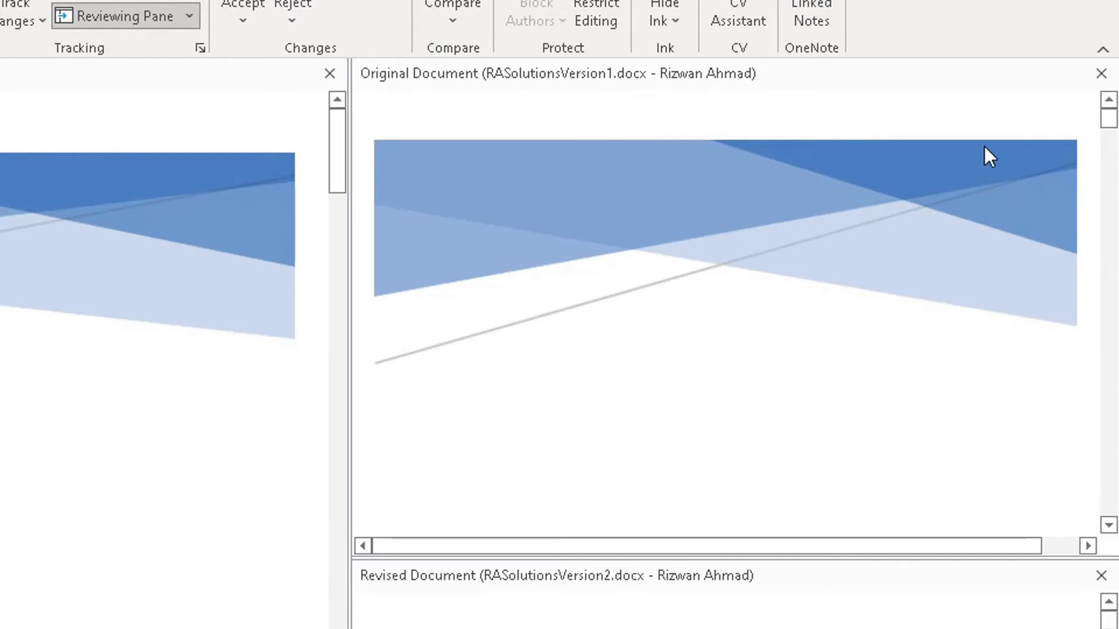
{"action": "scroll", "scroll_direction": "down", "scroll_amount": 3}
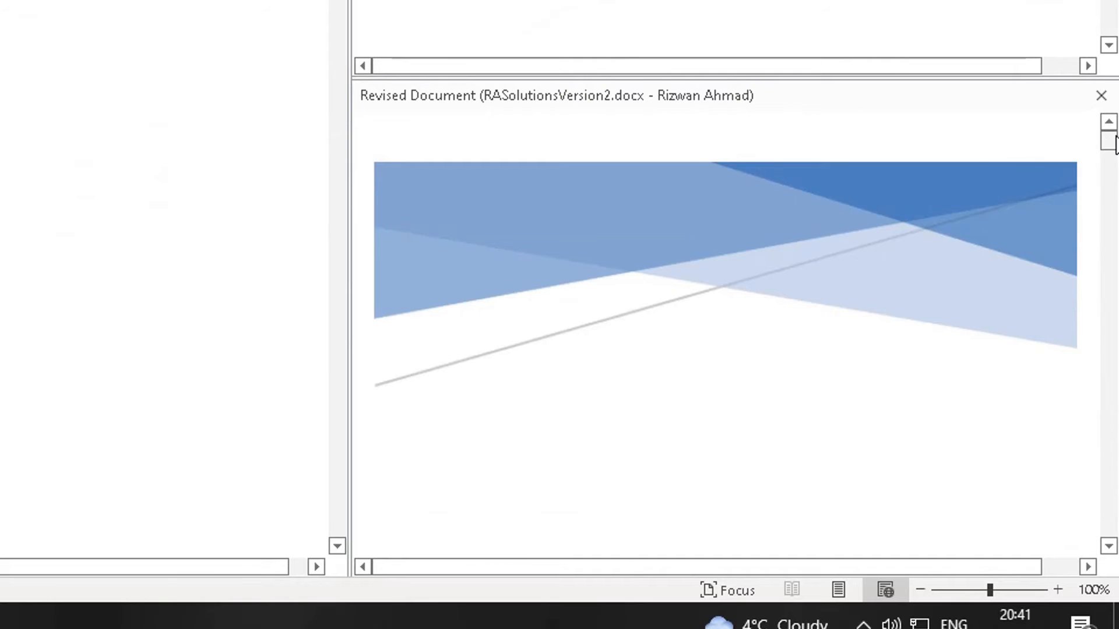
{"action": "scroll", "scroll_direction": "down", "scroll_amount": 3}
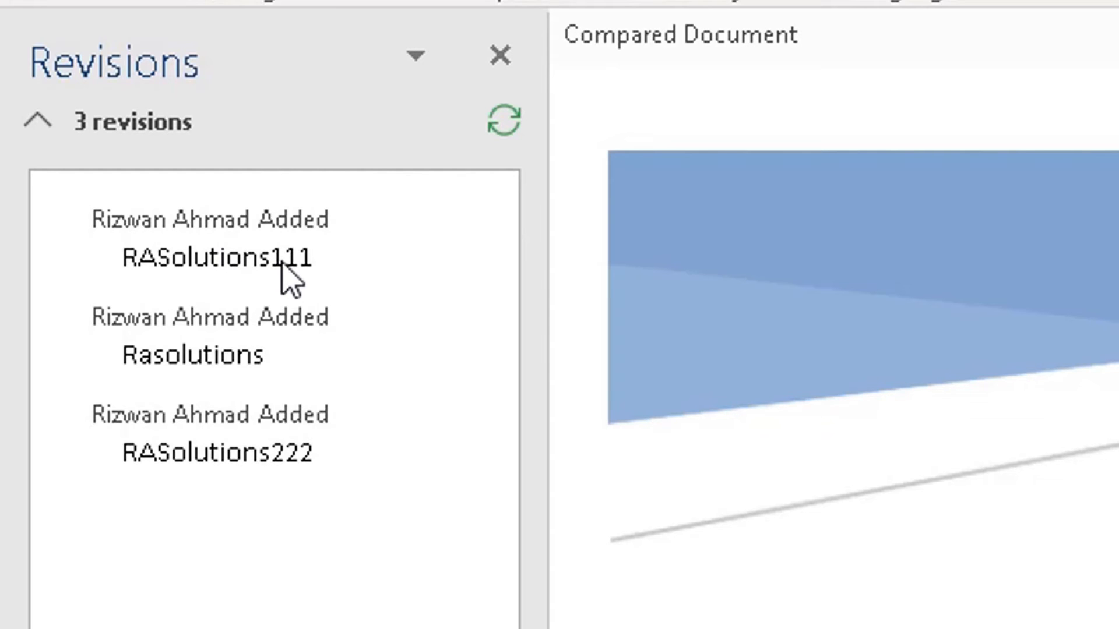
{"action": "mouse_move", "coordinate": [203, 378]}
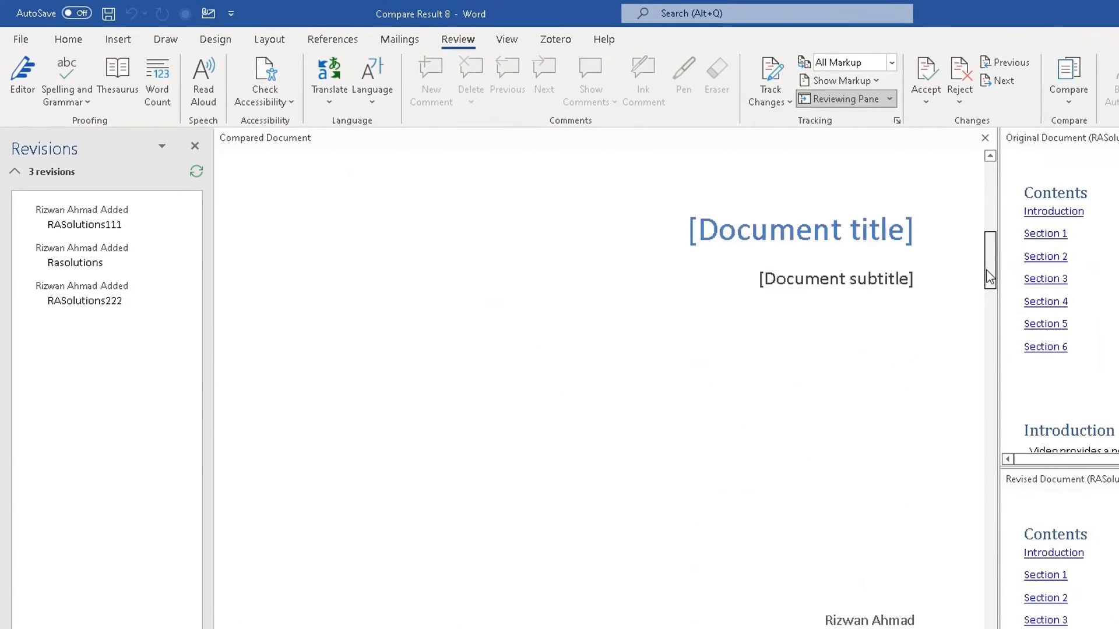
{"action": "scroll", "scroll_direction": "down", "scroll_amount": 3}
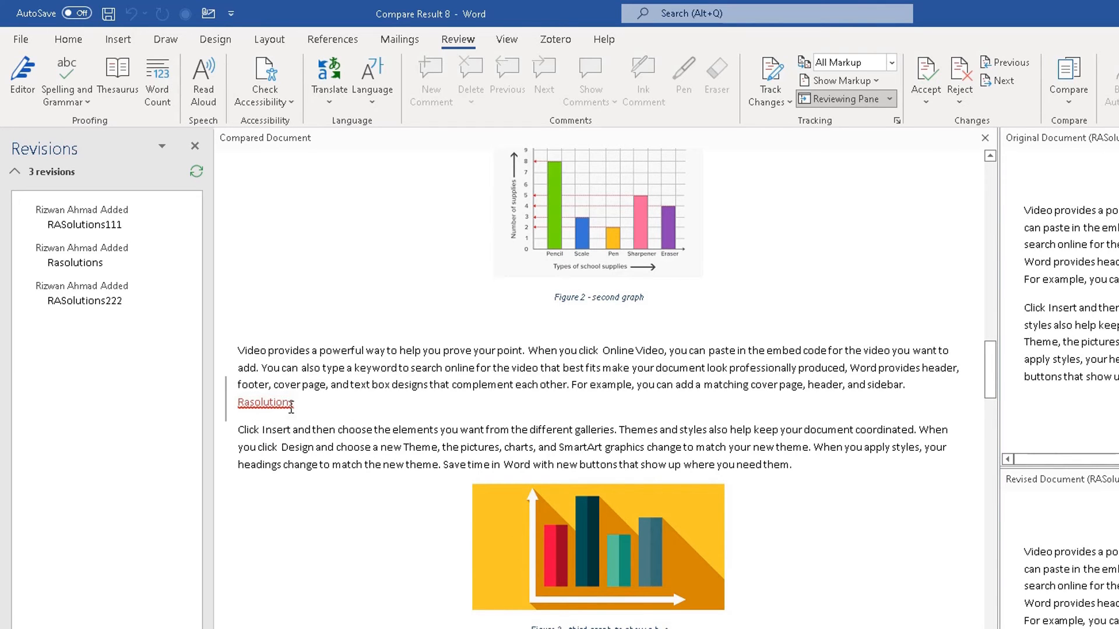
{"action": "mouse_move", "coordinate": [959, 379]}
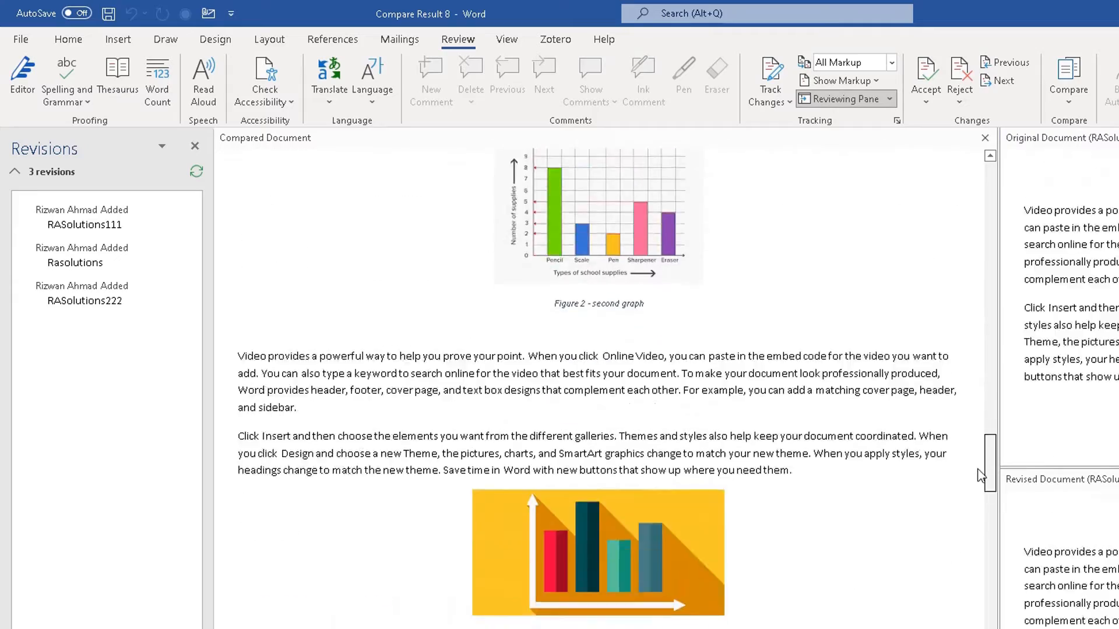
{"action": "scroll", "scroll_direction": "down", "scroll_amount": 3}
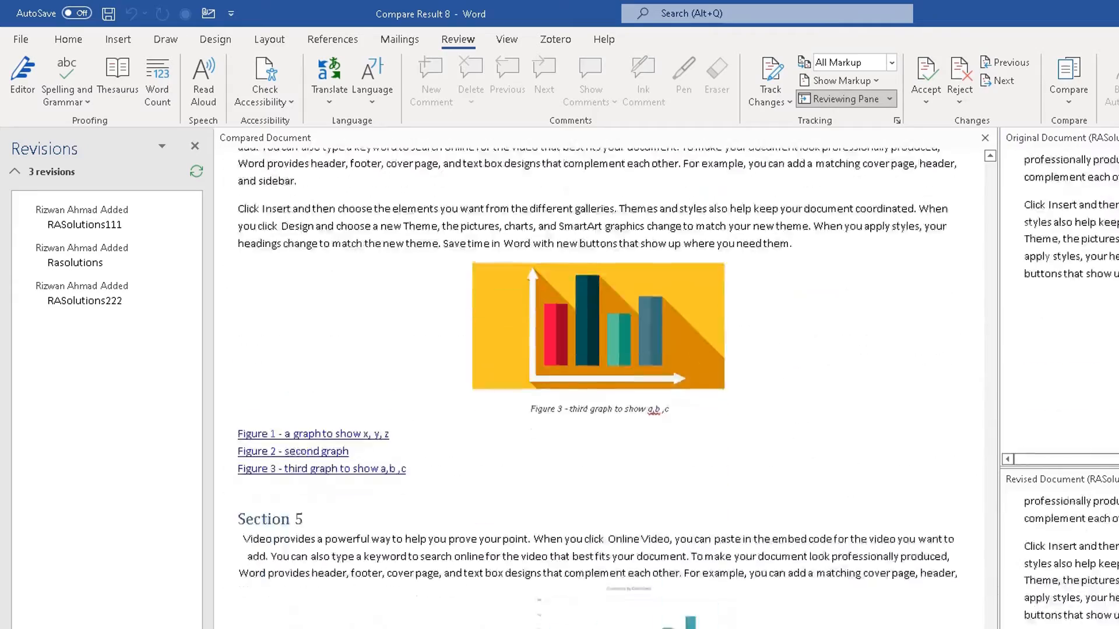
{"action": "scroll", "scroll_direction": "down", "scroll_amount": 3}
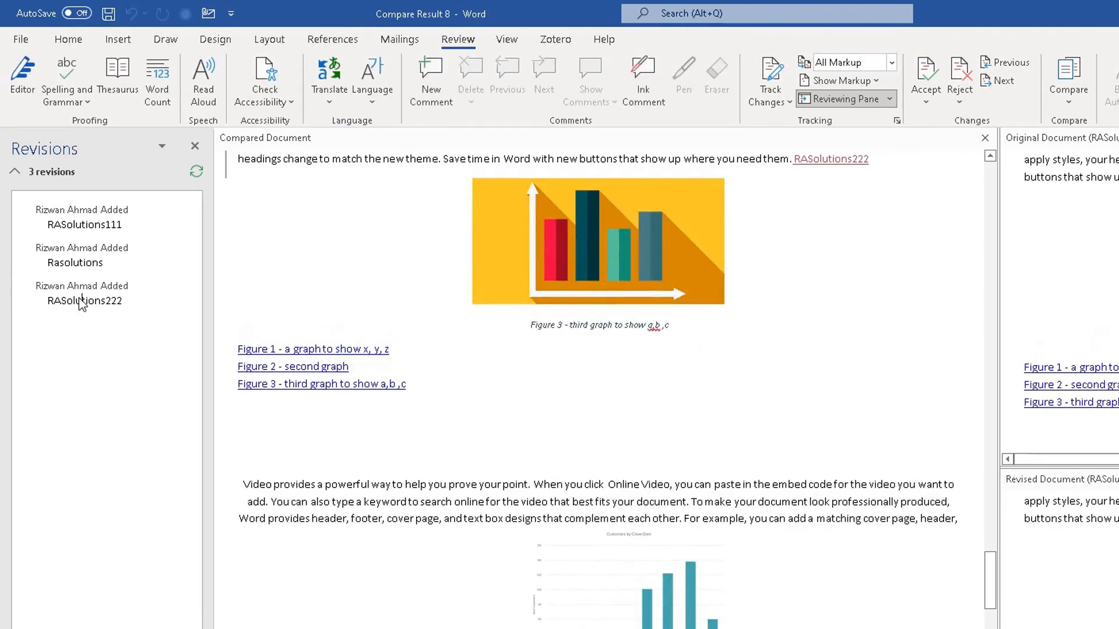
{"action": "mouse_move", "coordinate": [797, 221]}
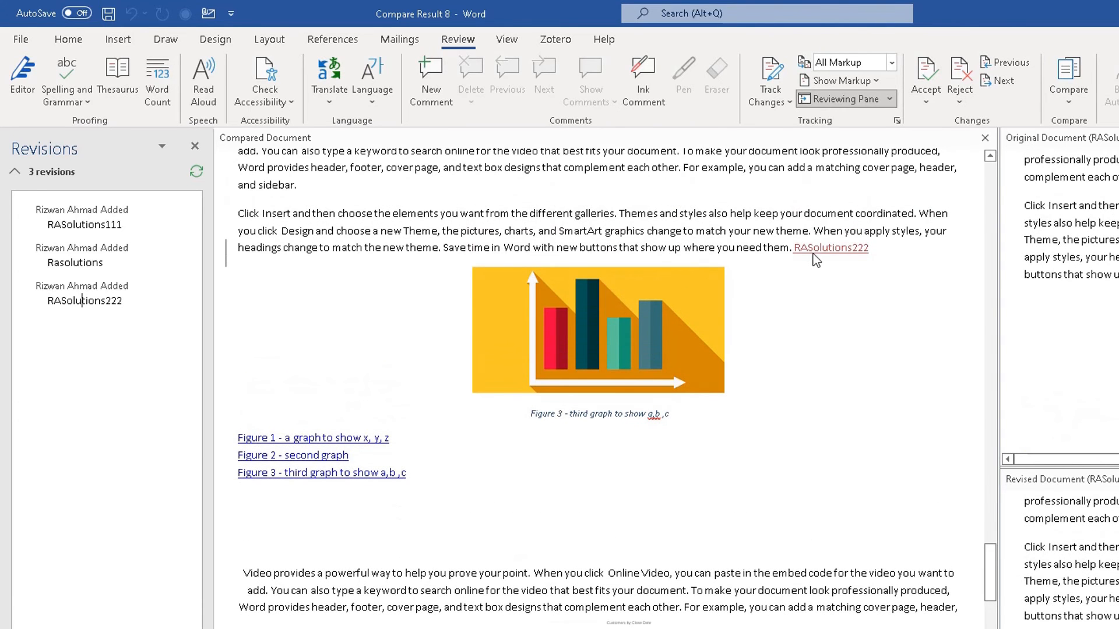
{"action": "mouse_move", "coordinate": [840, 308]}
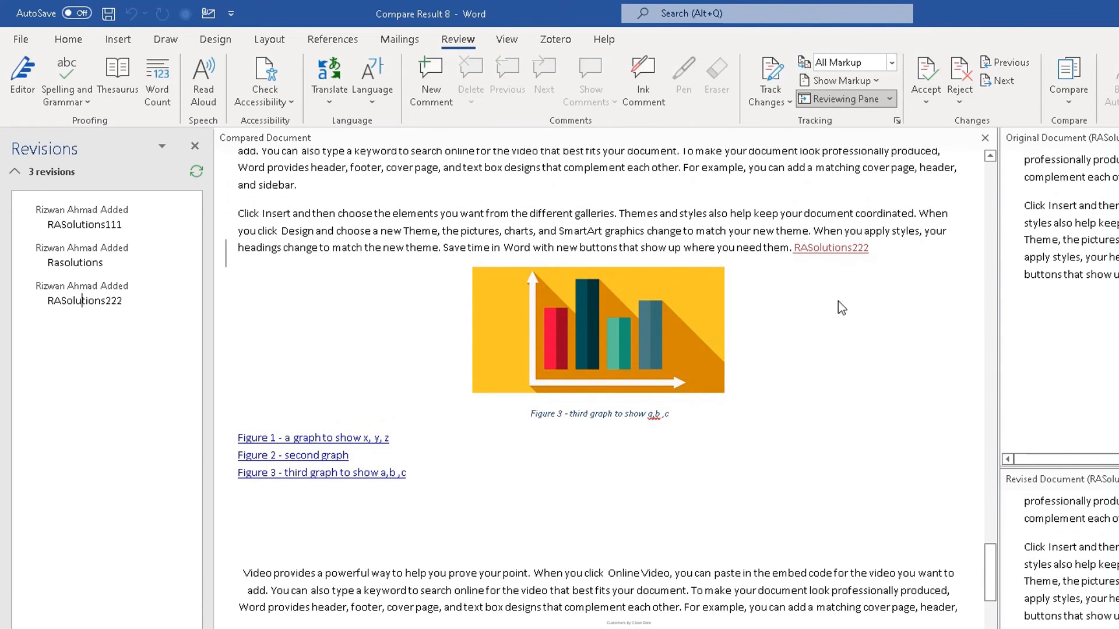
{"action": "mouse_move", "coordinate": [978, 535]}
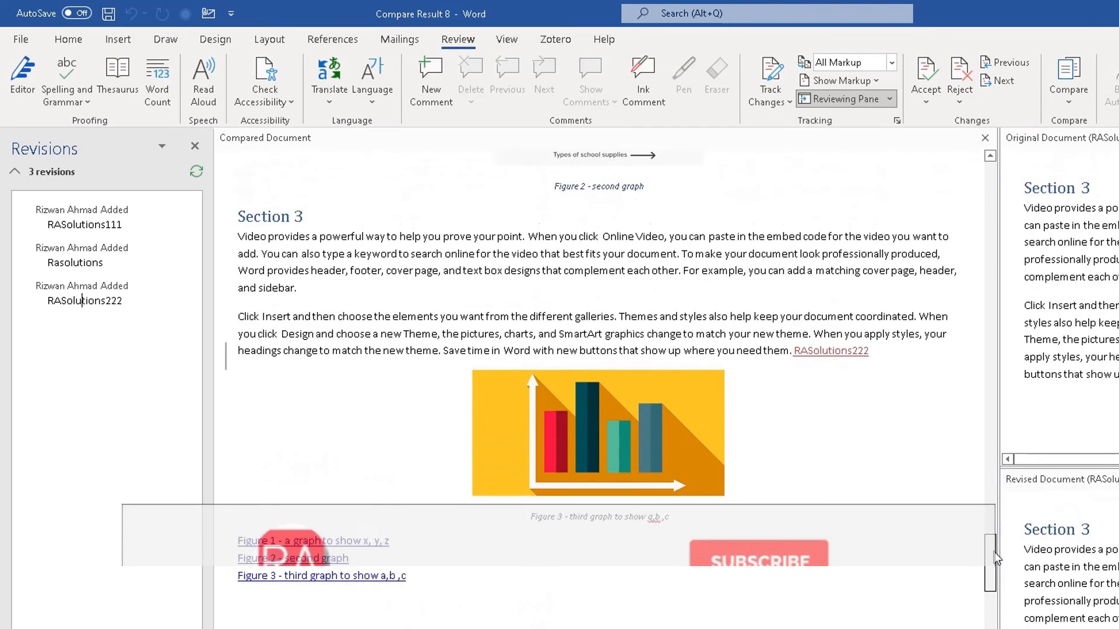
{"action": "scroll", "scroll_direction": "down", "scroll_amount": 3}
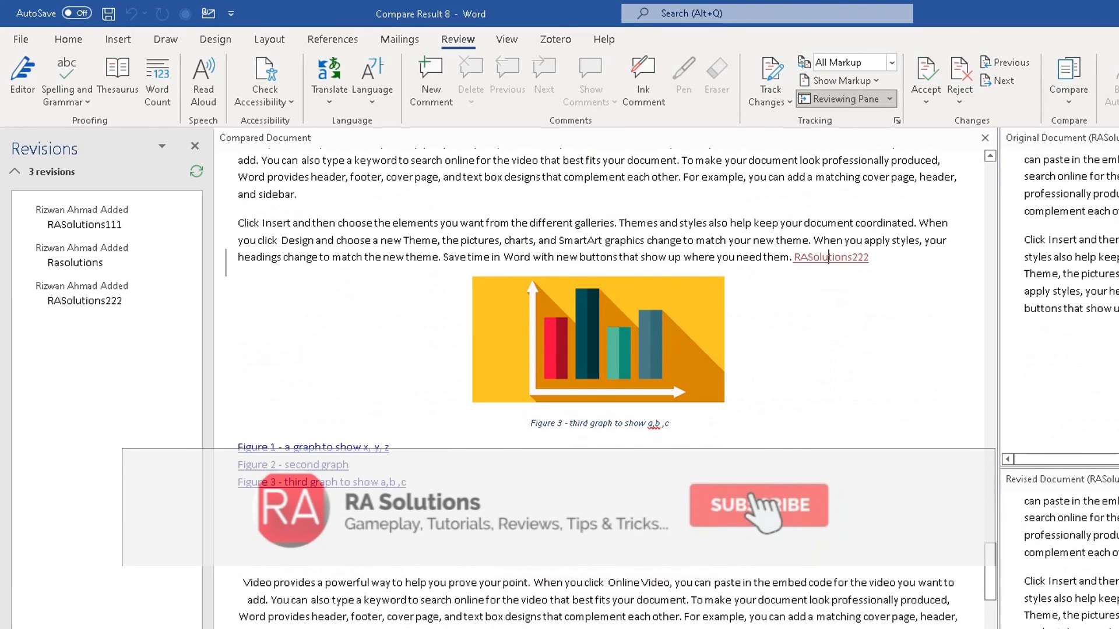